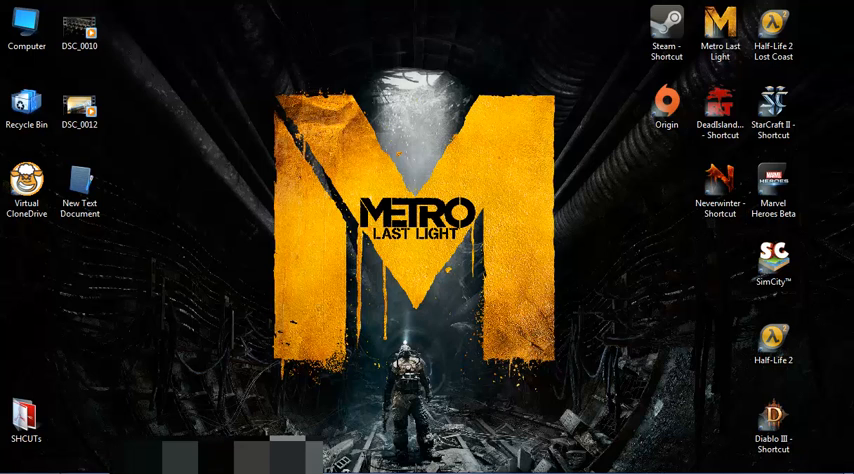
# Open the Start menu and bring up the Computer entry's context menu.
pyautogui.click(20, 461)
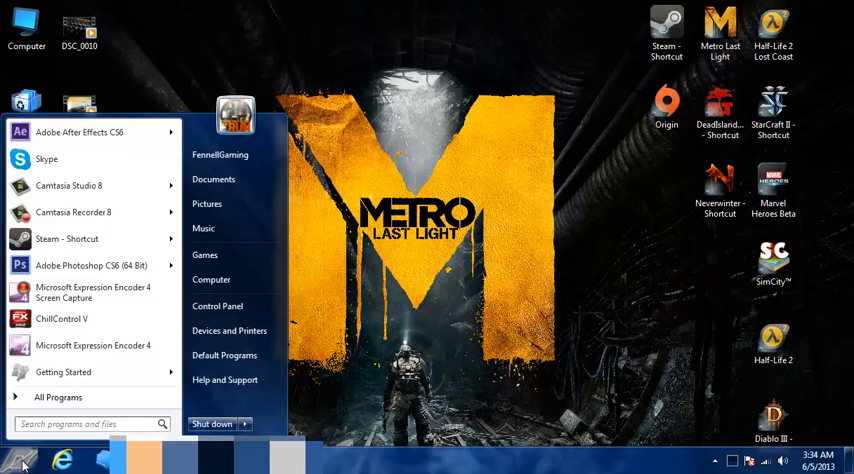
pyautogui.moveTo(217, 306)
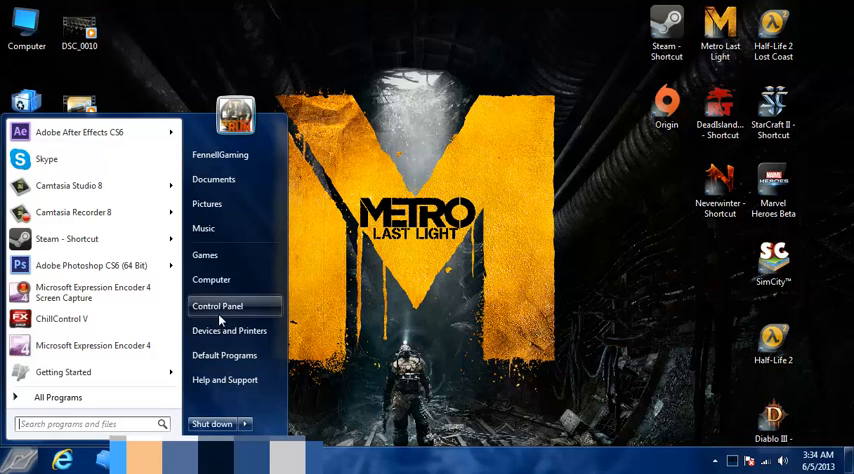
pyautogui.moveTo(211, 279)
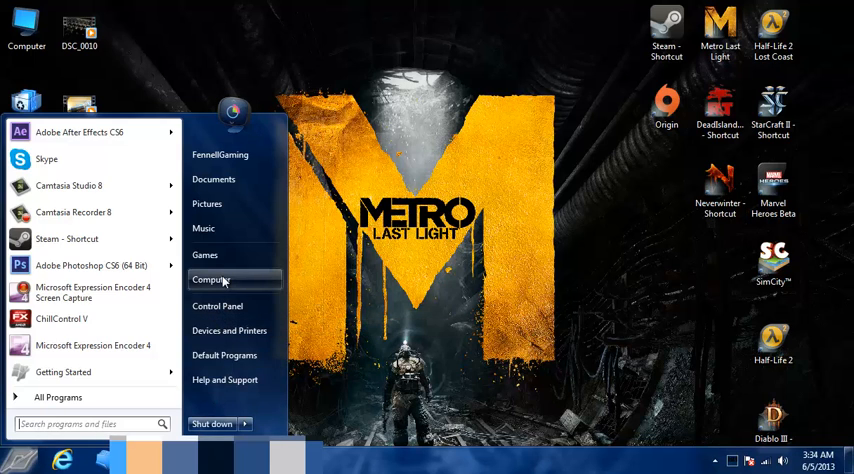
pyautogui.rightClick(210, 279)
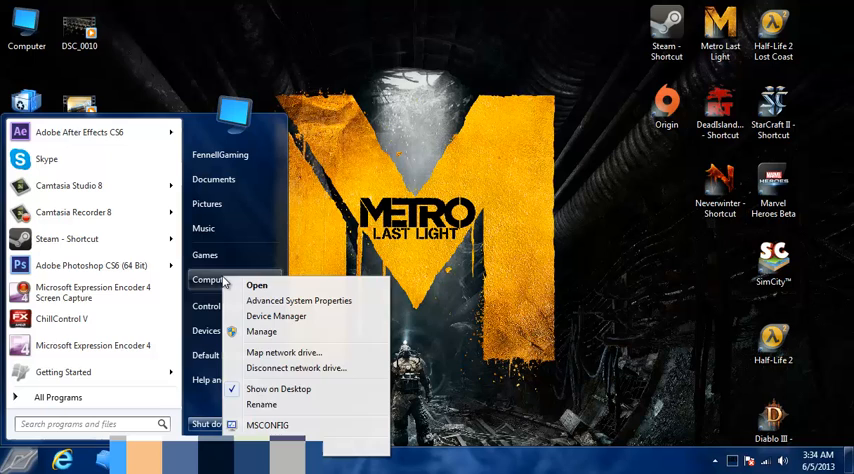
pyautogui.moveTo(270, 352)
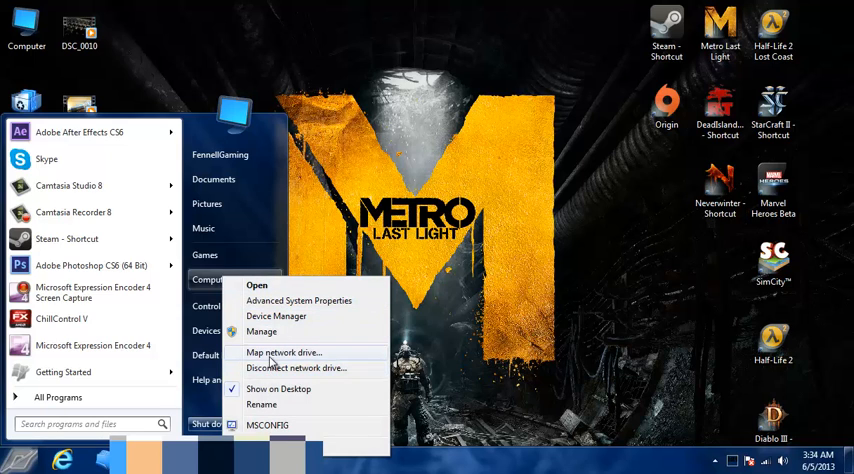
pyautogui.moveTo(261, 331)
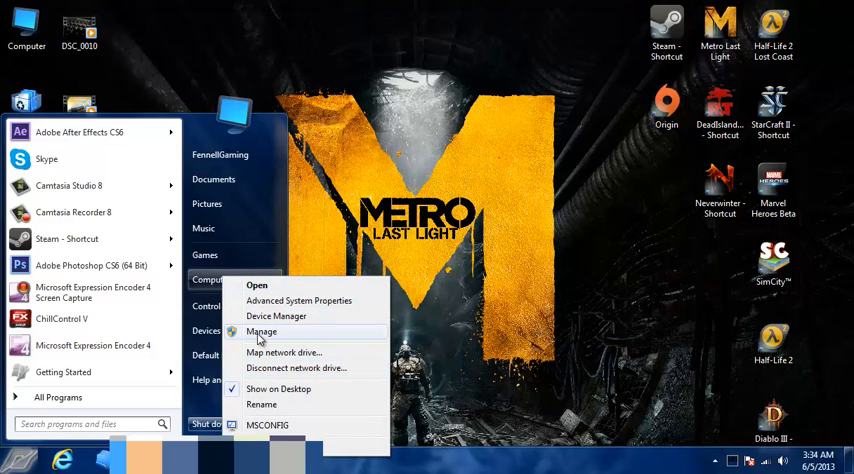
# Choose Manage to launch the Computer Management console.
pyautogui.click(261, 331)
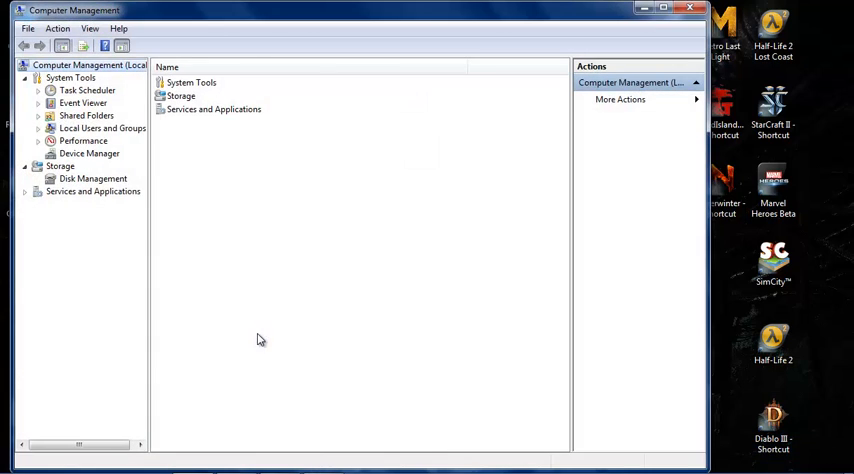
pyautogui.moveTo(67, 183)
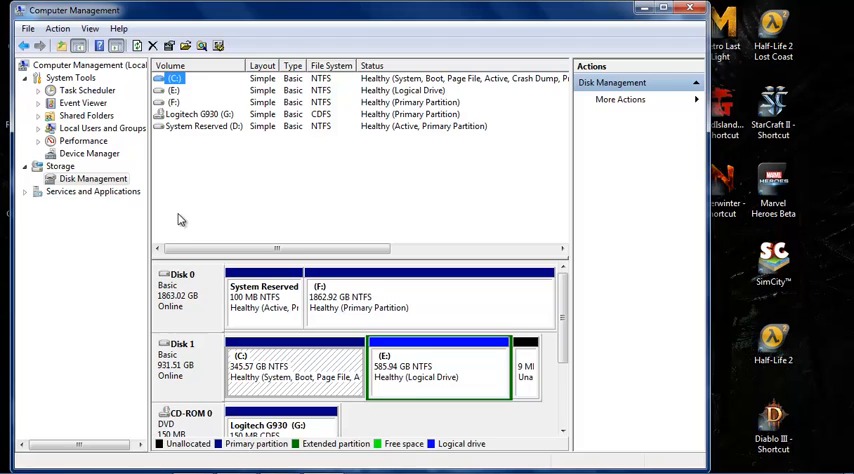
pyautogui.moveTo(211, 221)
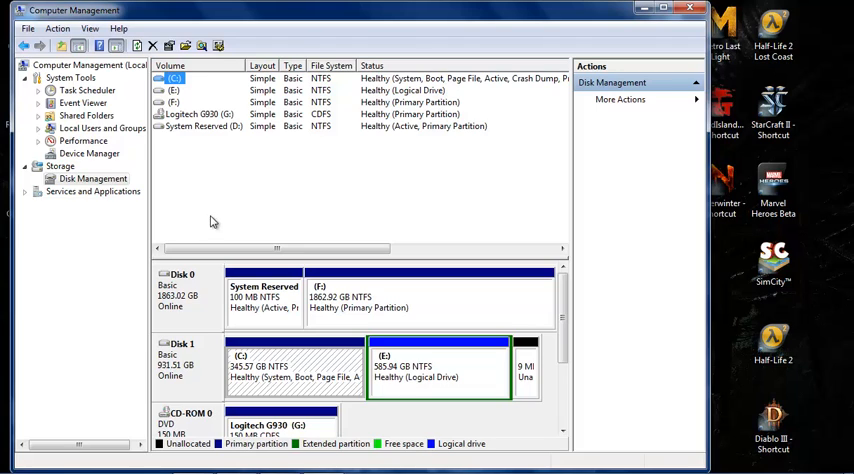
pyautogui.moveTo(213, 92)
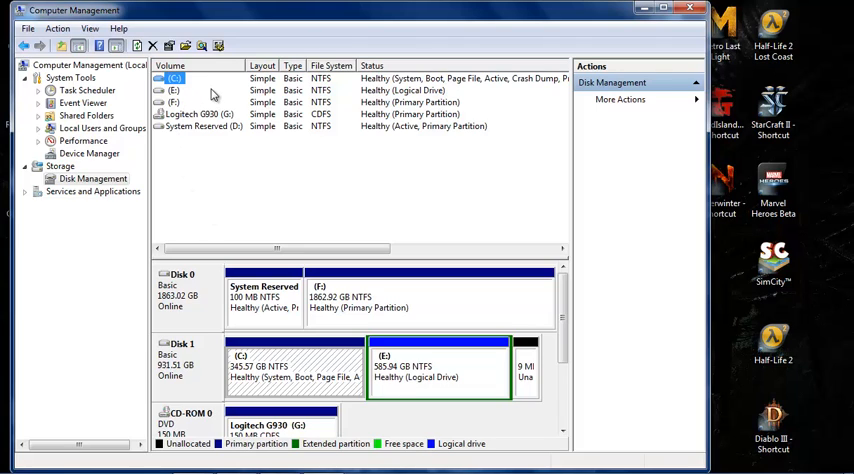
pyautogui.moveTo(198, 143)
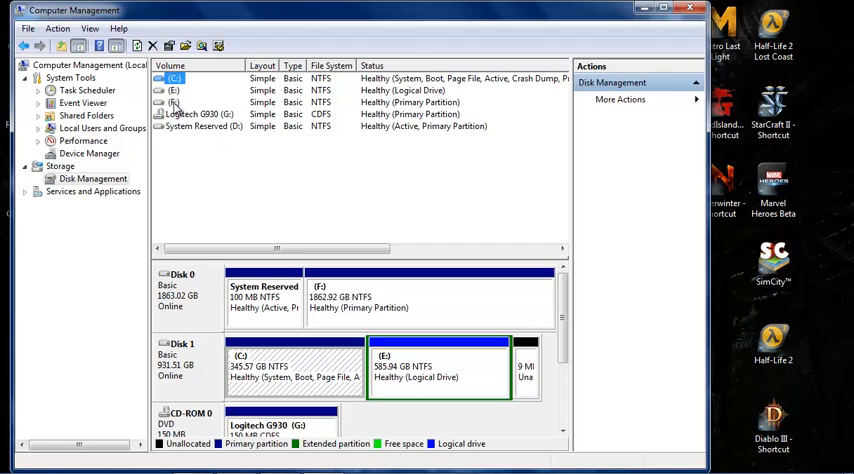
pyautogui.moveTo(238, 145)
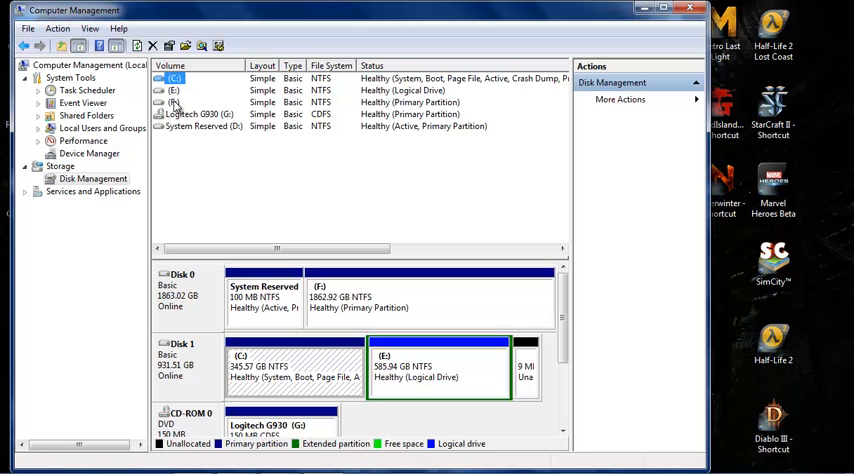
# Select volume F: and choose Change Drive Letter and Paths from its context menu.
pyautogui.click(175, 102)
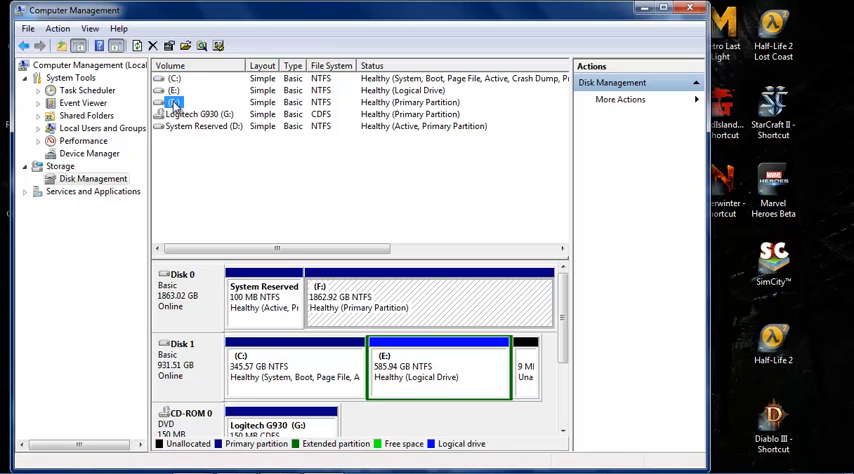
pyautogui.rightClick(175, 102)
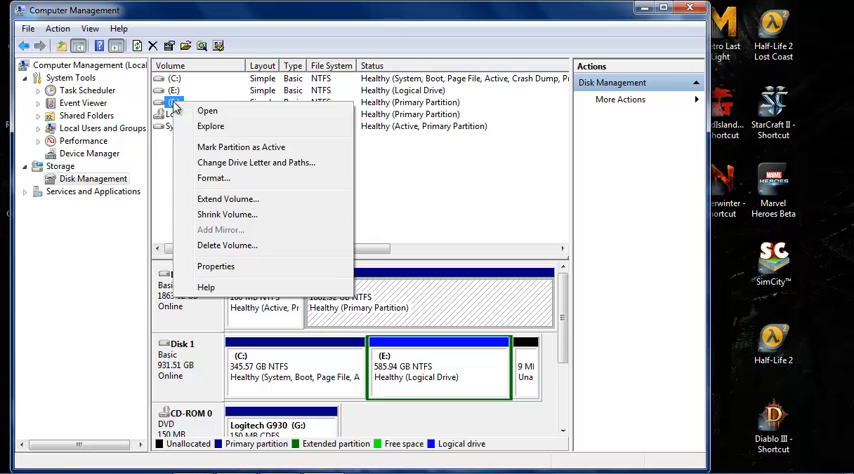
pyautogui.moveTo(255, 162)
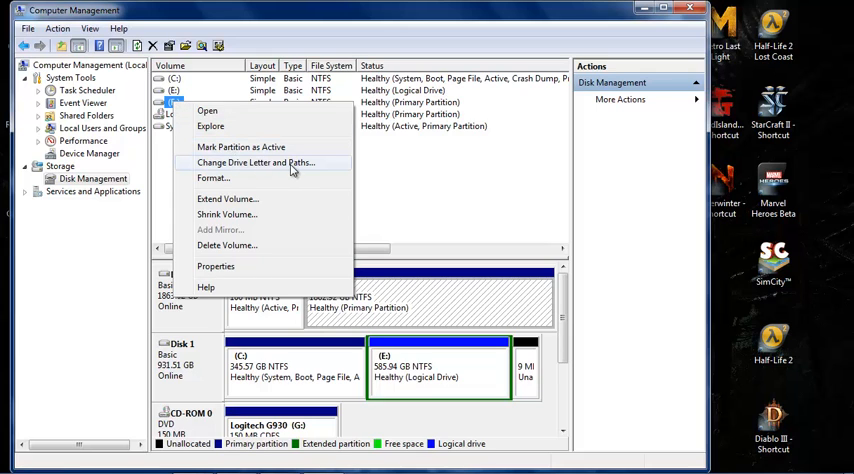
pyautogui.click(252, 162)
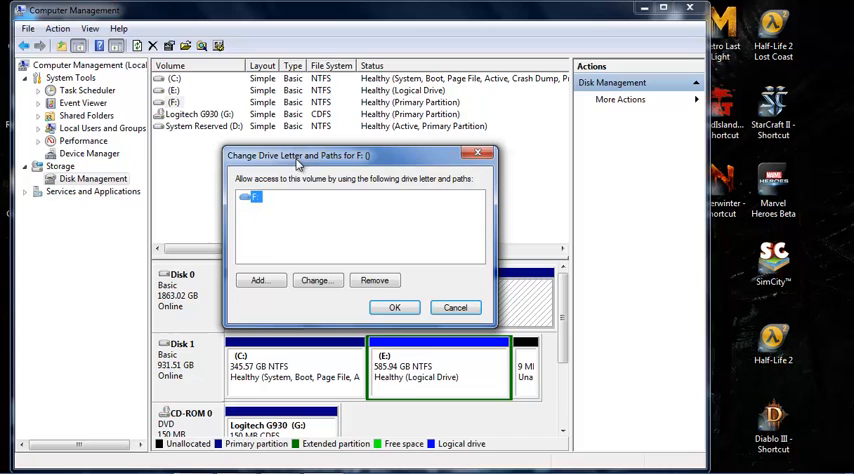
pyautogui.moveTo(270, 213)
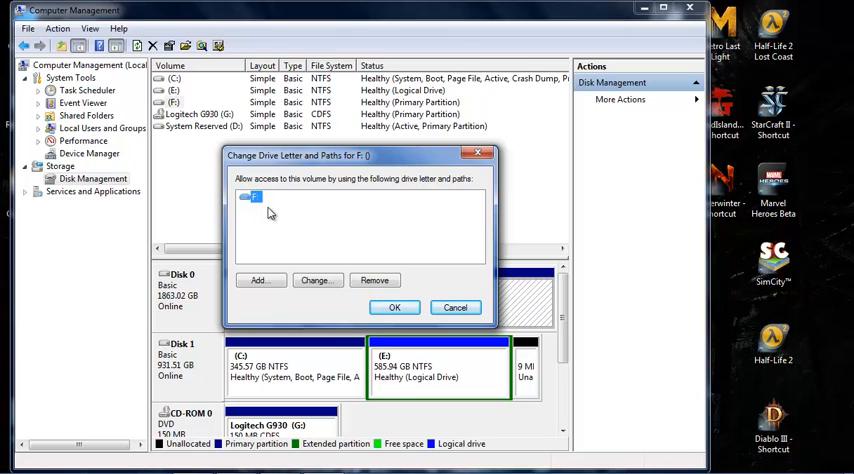
# Start changing F:'s letter and show the dropdown of available drive letters.
pyautogui.click(316, 279)
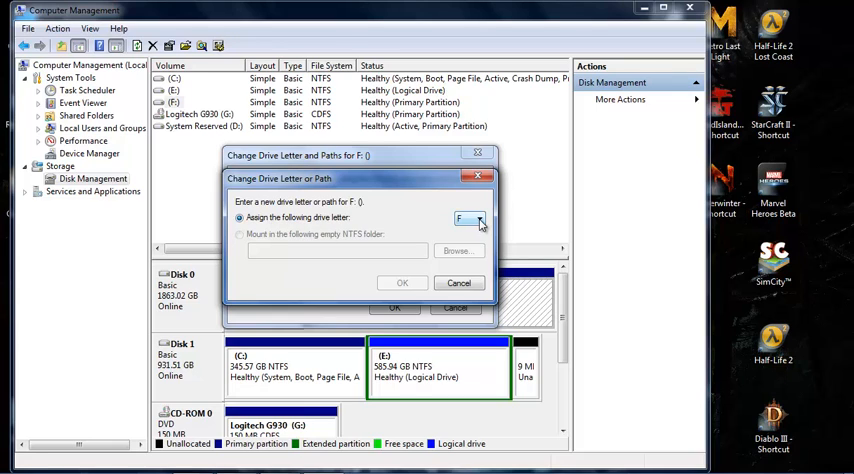
pyautogui.click(481, 219)
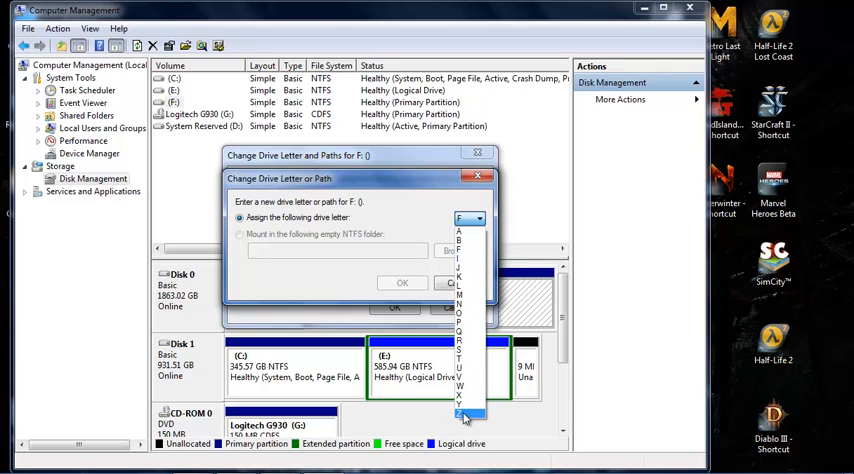
# Submit the drive letter choice for F:, bringing up the warning prompt.
pyautogui.click(402, 282)
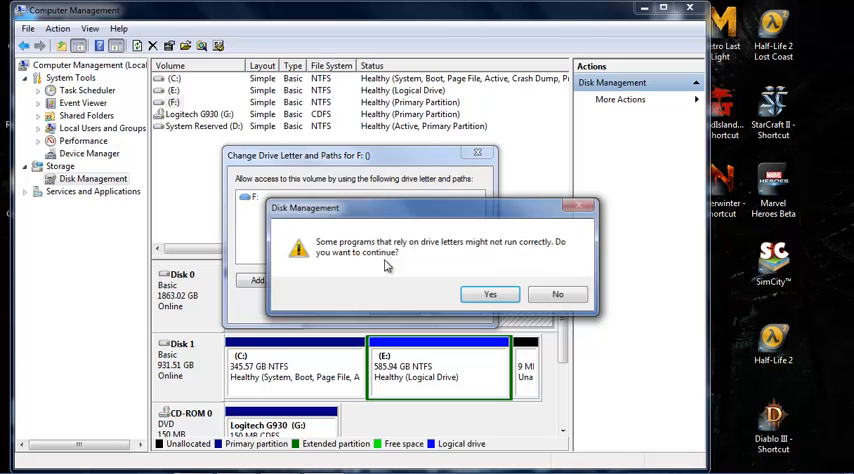
pyautogui.moveTo(505, 253)
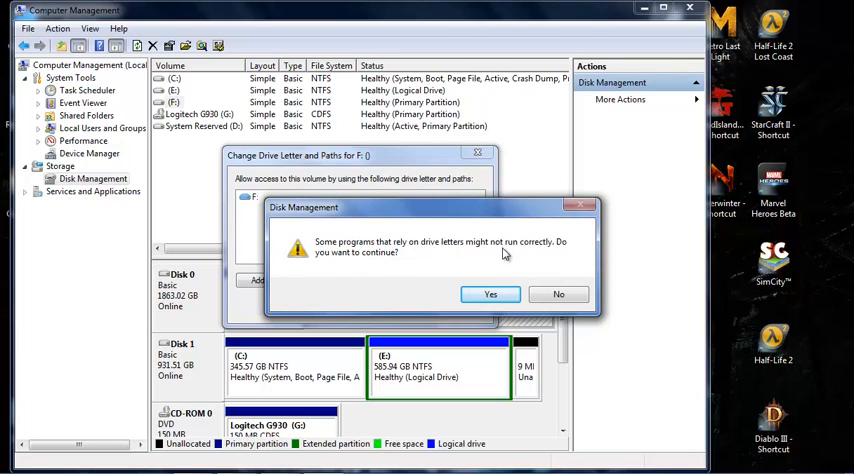
pyautogui.moveTo(463, 293)
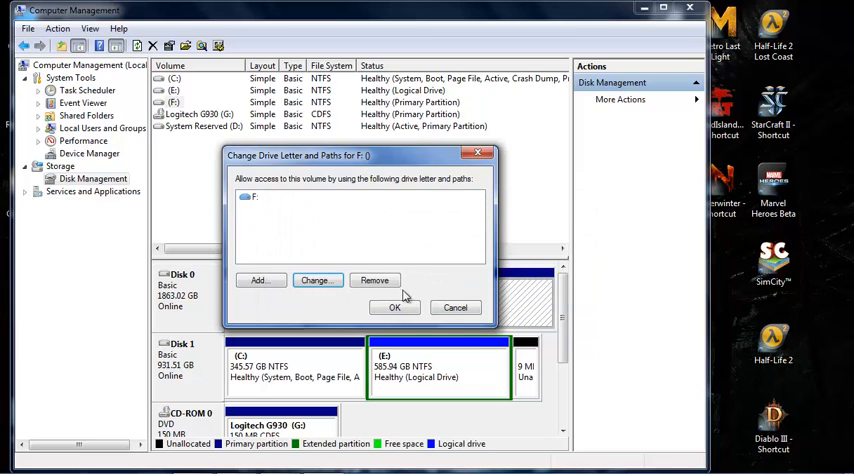
# Close the Change Drive Letter and Paths dialog for F:.
pyautogui.click(395, 307)
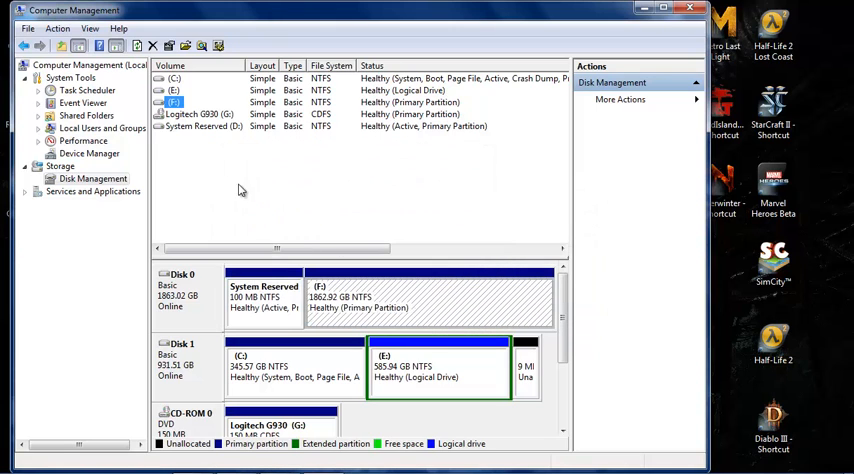
pyautogui.moveTo(585, 82)
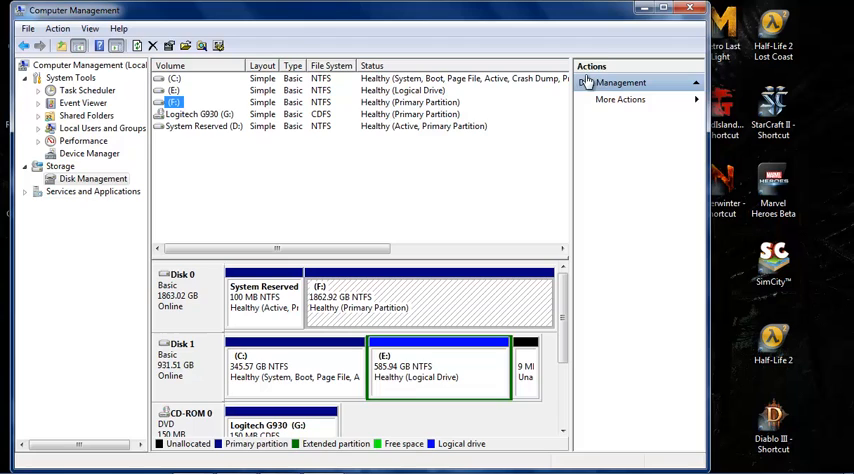
pyautogui.moveTo(486, 103)
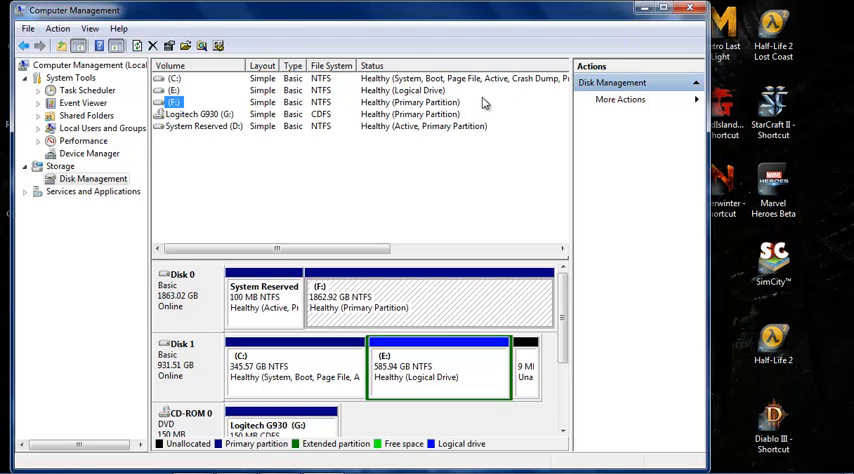